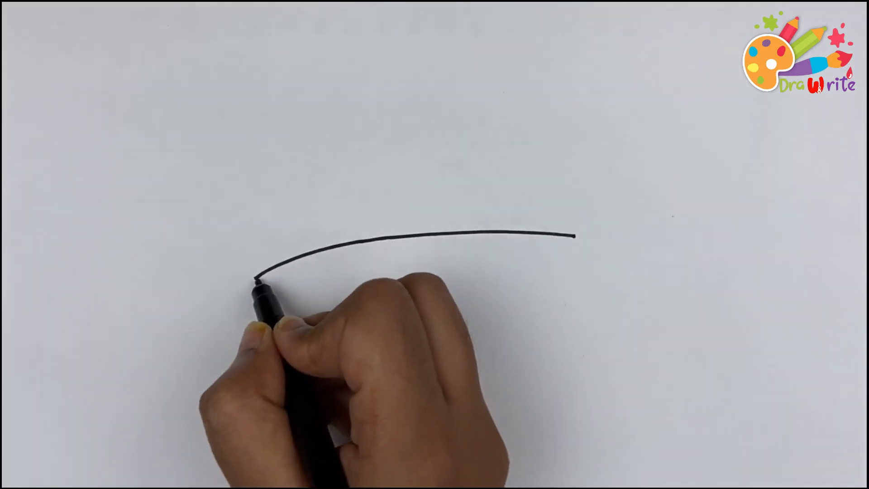
pyautogui.moveTo(258, 277); pyautogui.dragTo(333, 321)
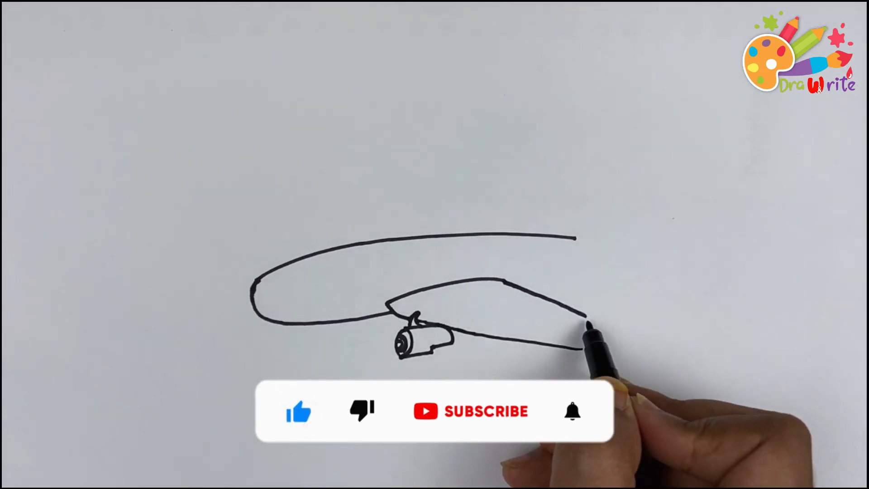
pyautogui.click(573, 411)
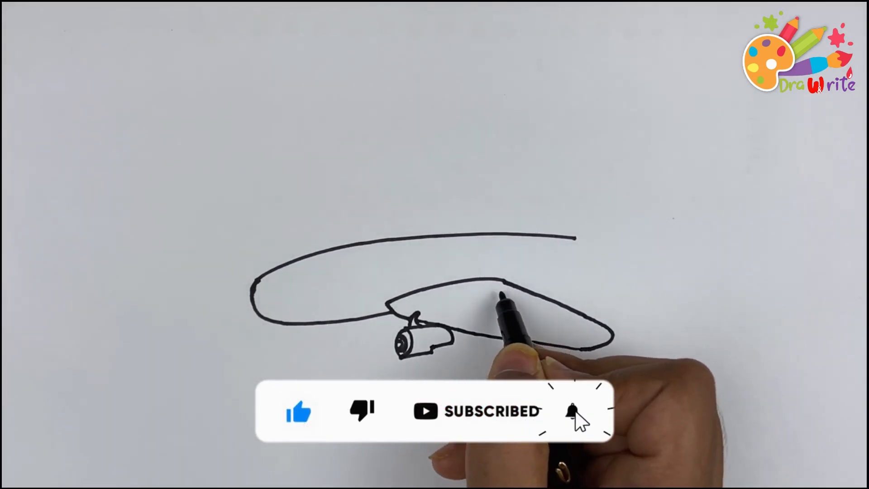
pyautogui.click(573, 411)
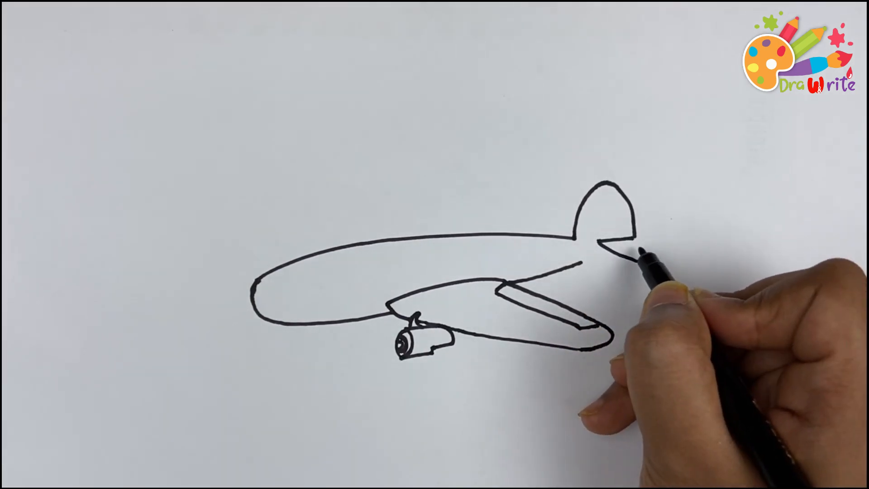
pyautogui.moveTo(609, 244); pyautogui.dragTo(654, 261)
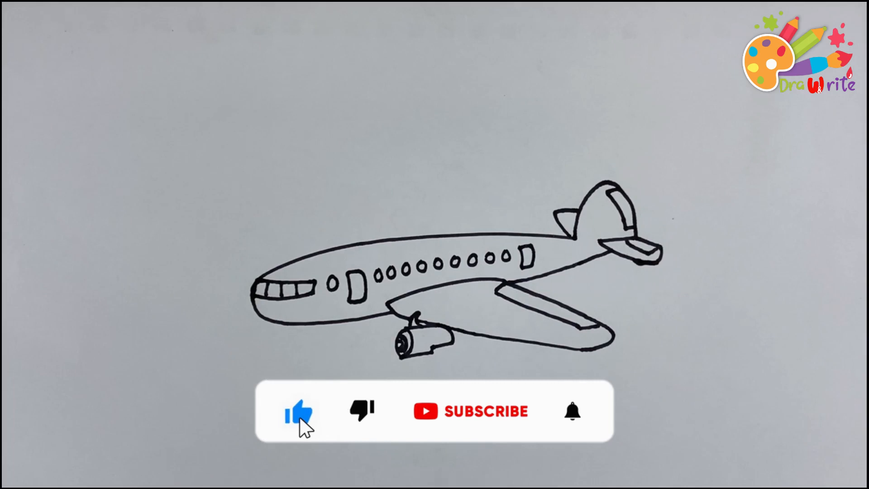
pyautogui.click(471, 411)
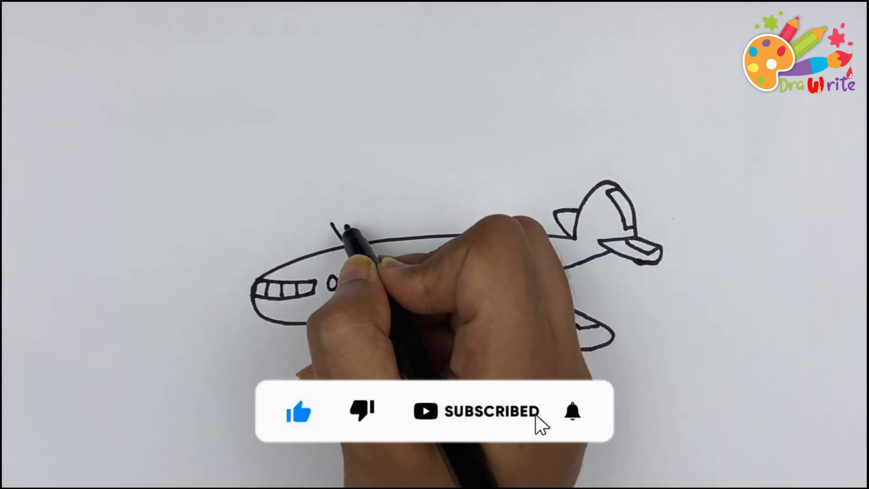
pyautogui.click(573, 411)
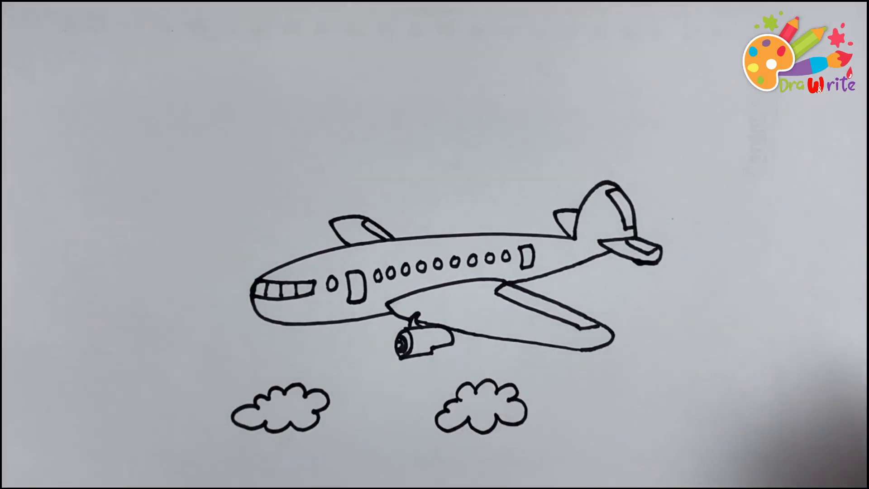
pyautogui.moveTo(643, 355); pyautogui.dragTo(686, 360)
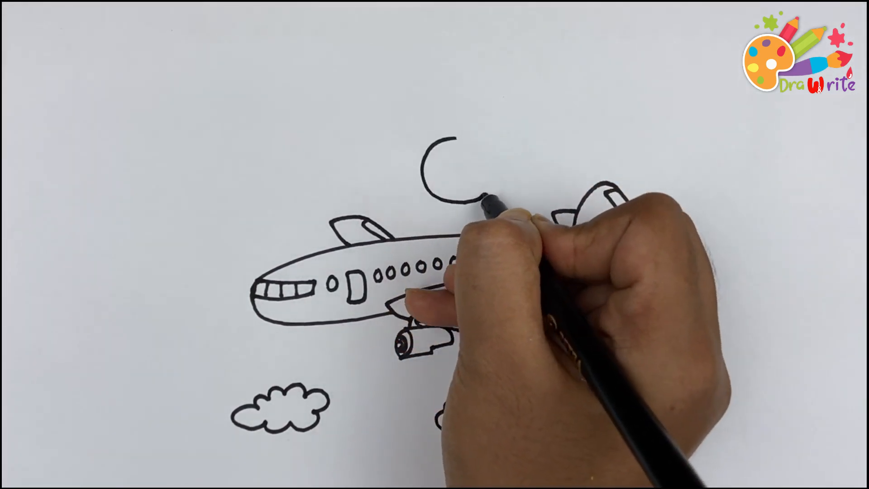
pyautogui.moveTo(454, 155); pyautogui.dragTo(449, 177)
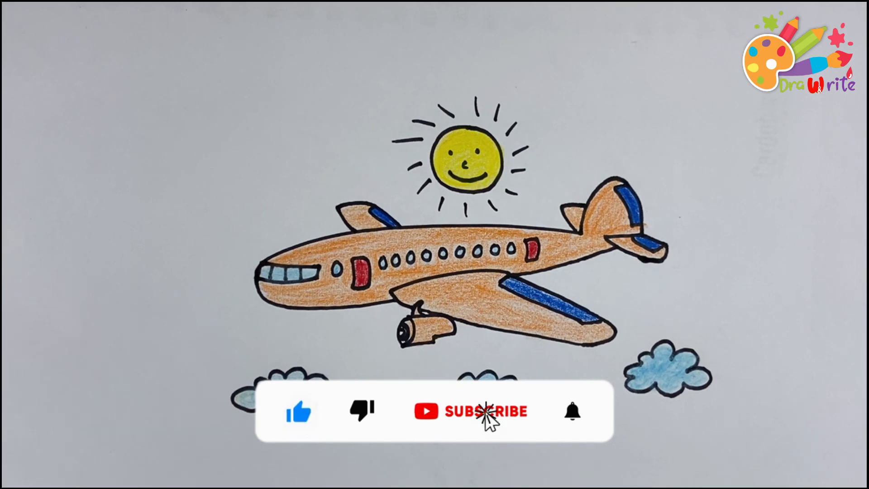
pyautogui.click(469, 410)
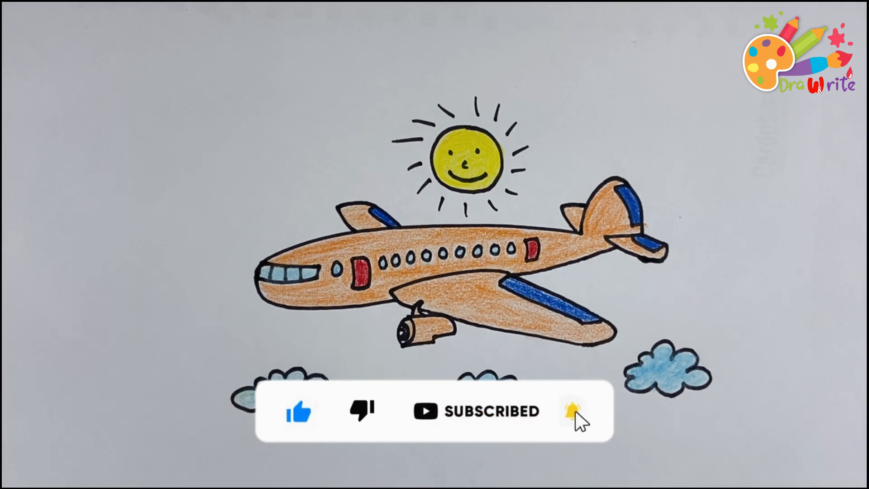